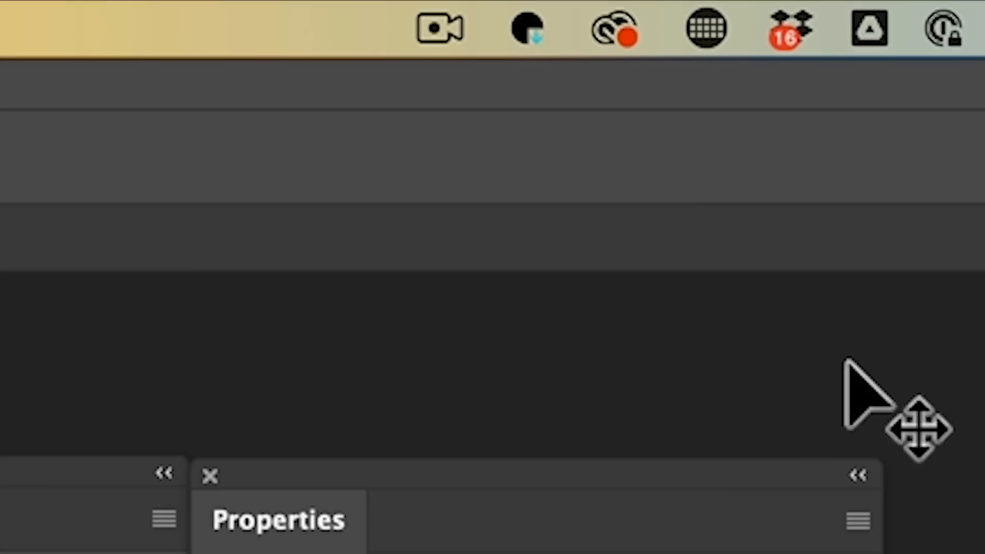
Step: Launch Photoshop (Beta) from Creative Cloud's beta apps, opening Amazement.jpeg
click(613, 29)
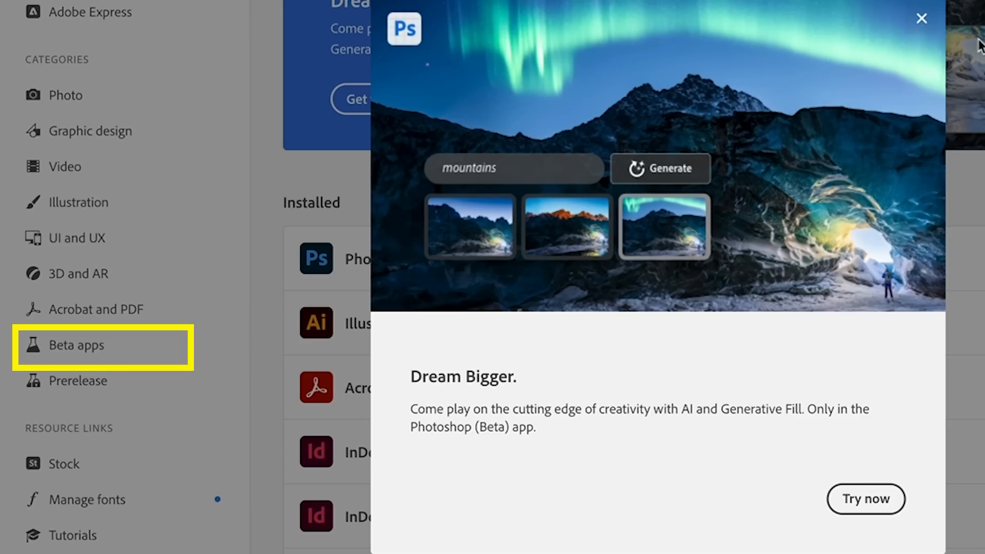
click(921, 19)
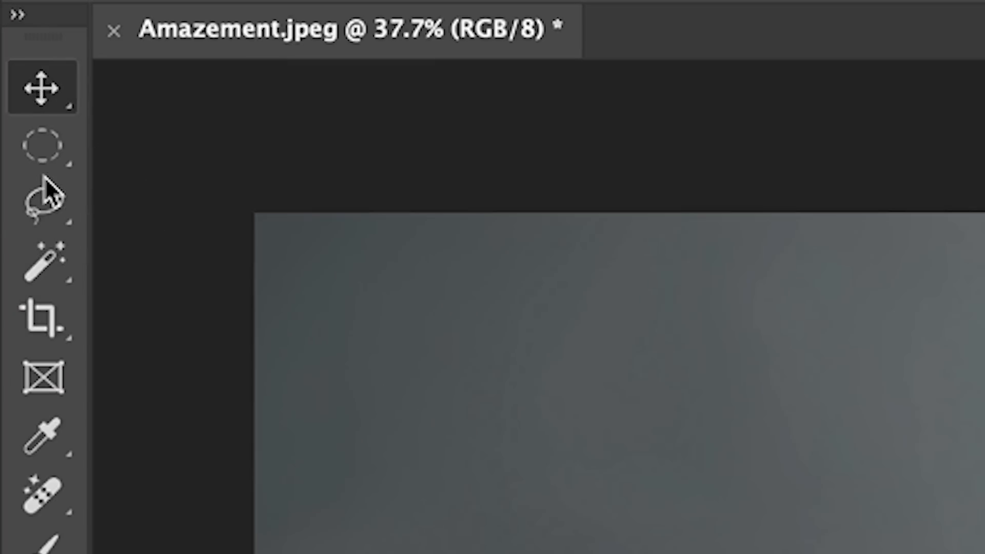
Step: Generate a 'hat' in an oval lasso over her hair, then load the hat layer's mask as a selection
click(42, 200)
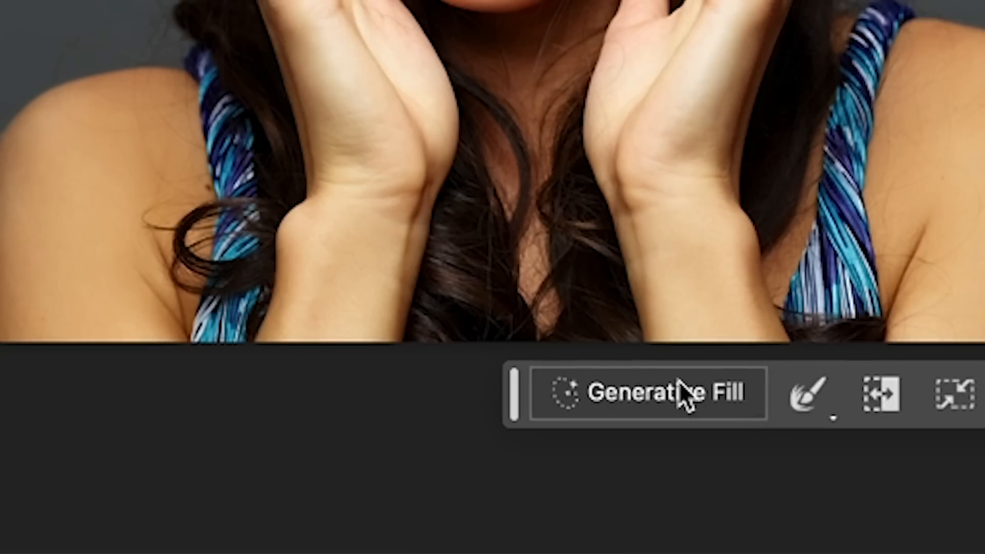
click(651, 393)
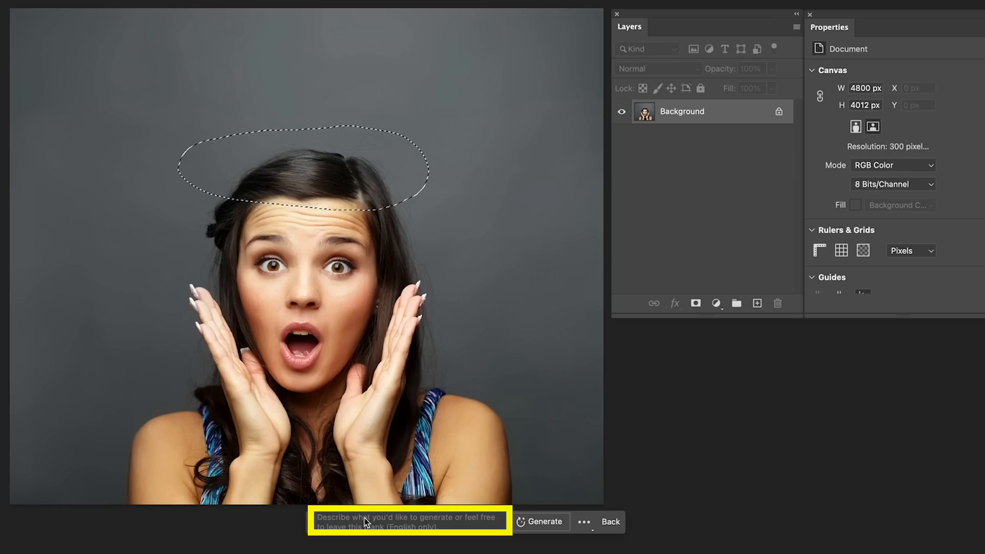
text(hat)
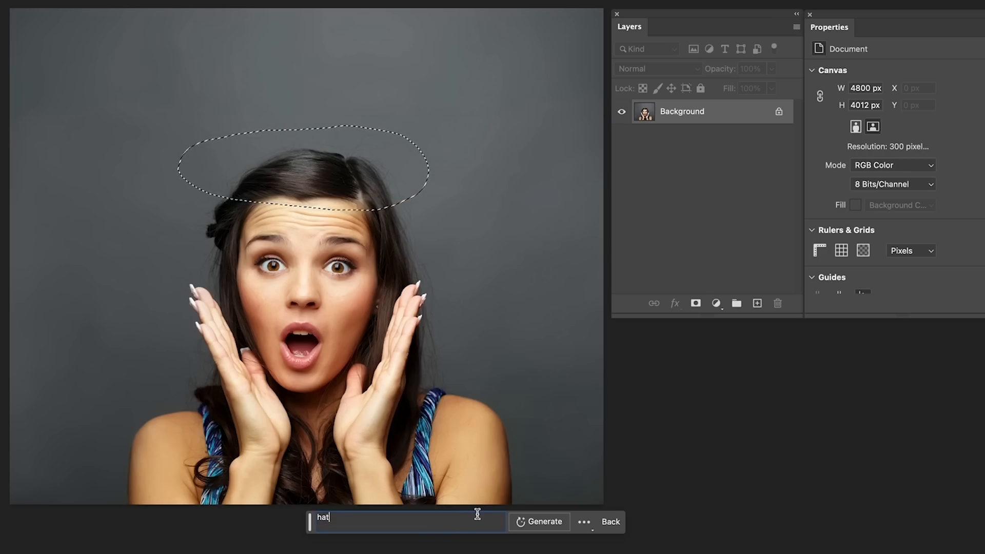
mouse_move(345, 174)
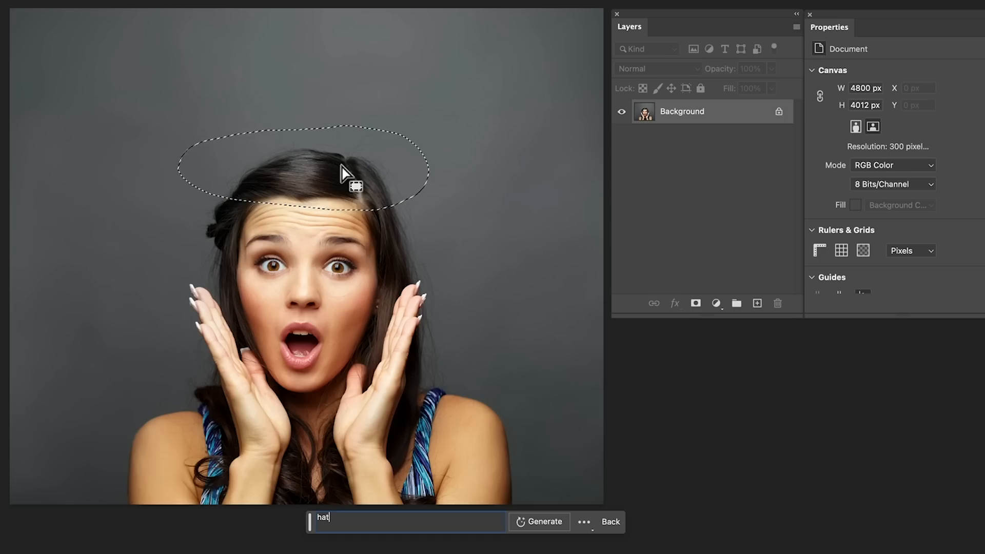
mouse_move(448, 364)
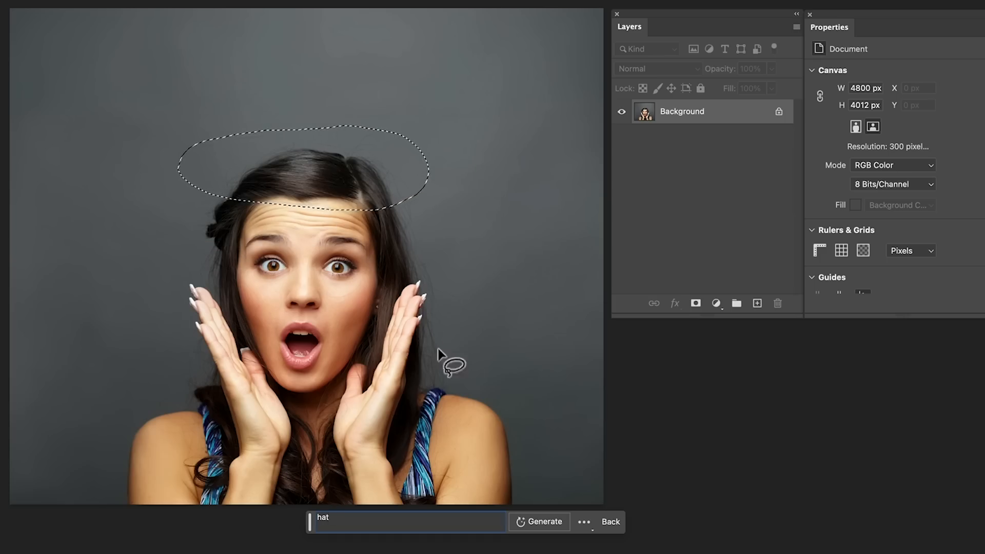
click(538, 521)
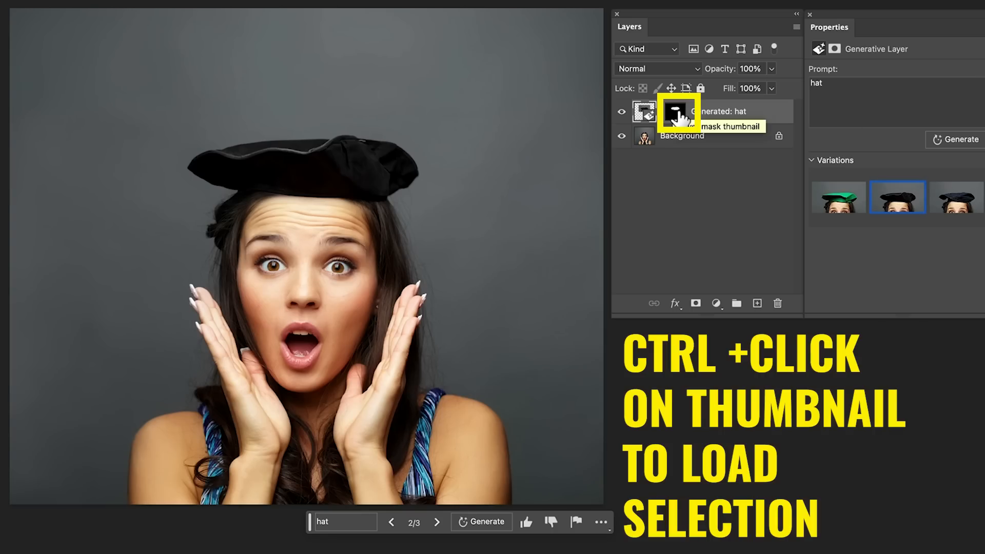
click(675, 114)
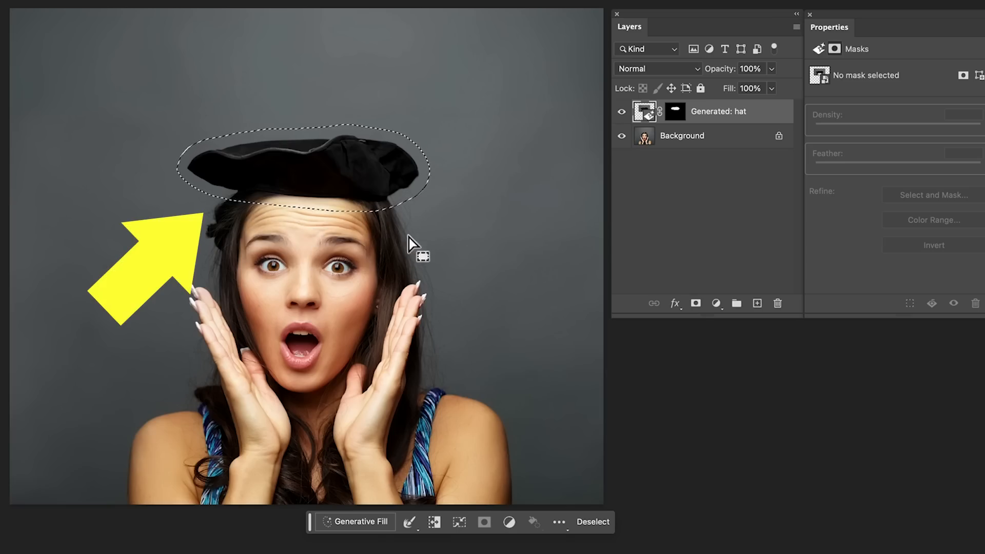
mouse_move(399, 280)
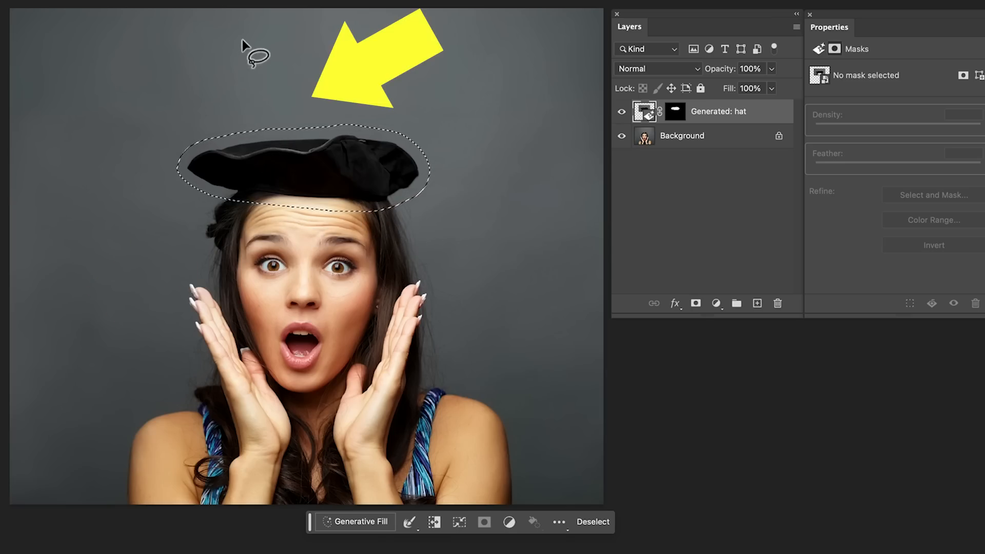
mouse_move(490, 202)
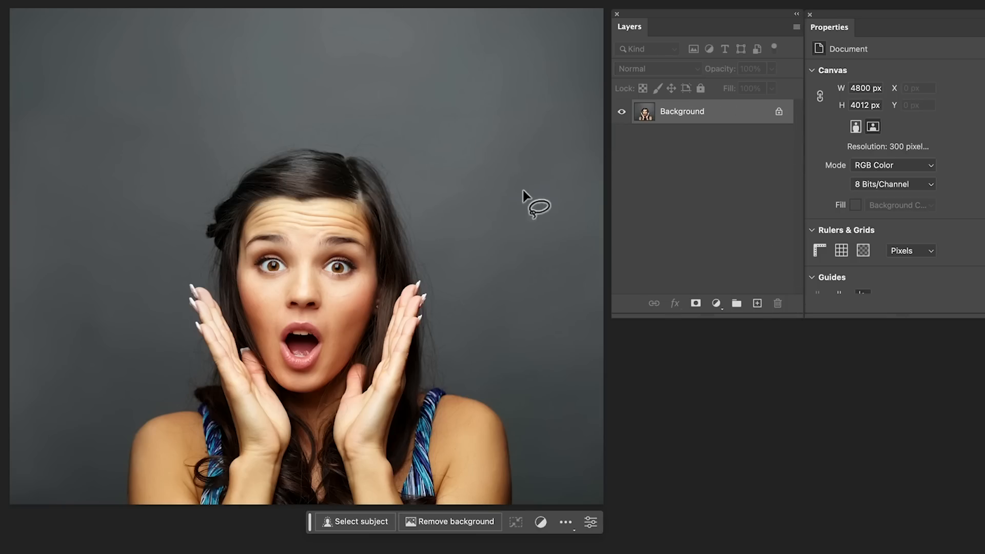
mouse_move(216, 252)
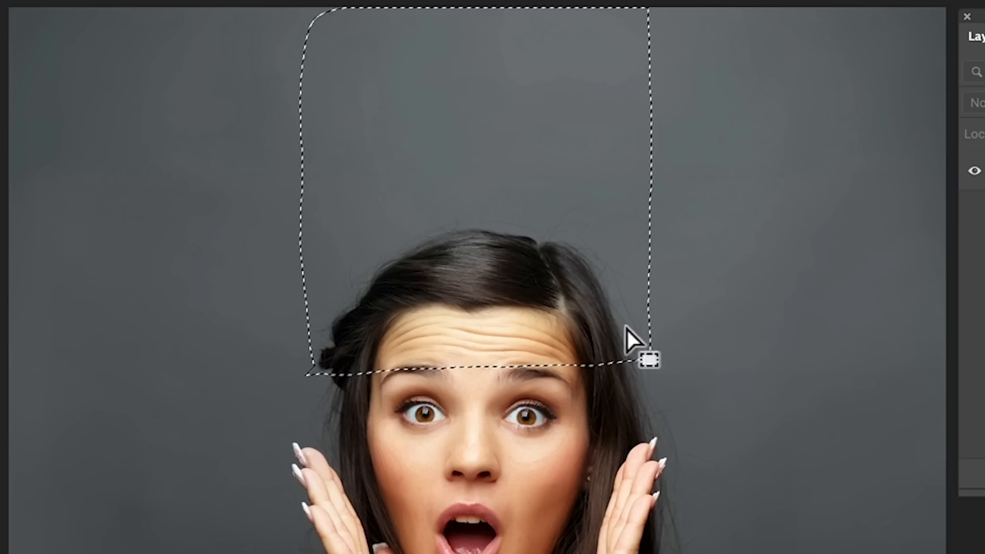
mouse_move(262, 54)
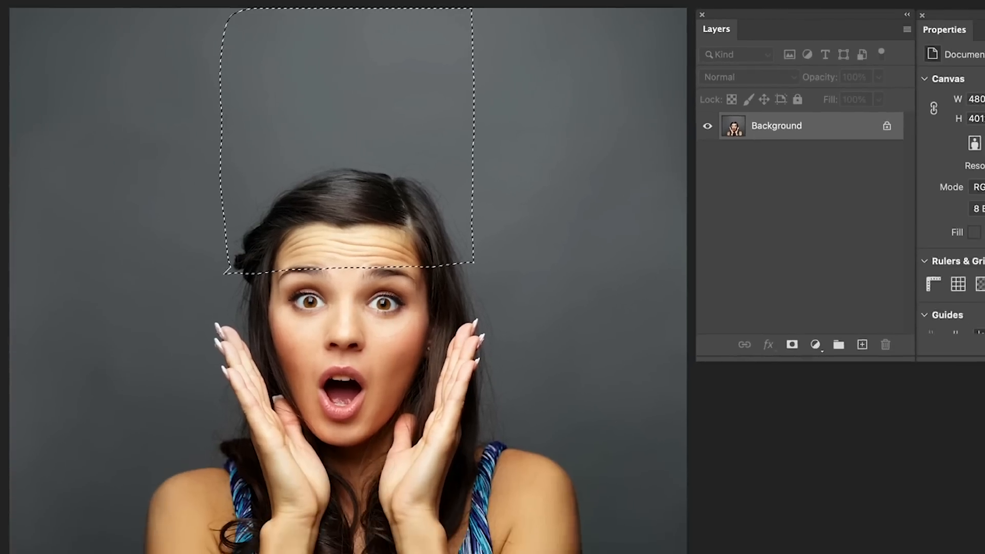
Step: Generate a 'hat' in the taller area above her head and choose the blue top hat variation
text(hat)
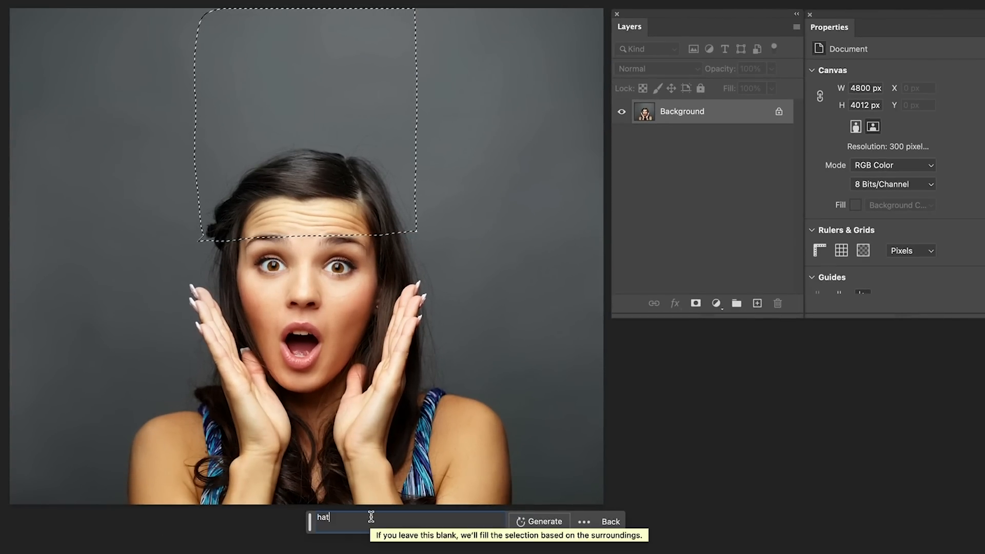
click(539, 521)
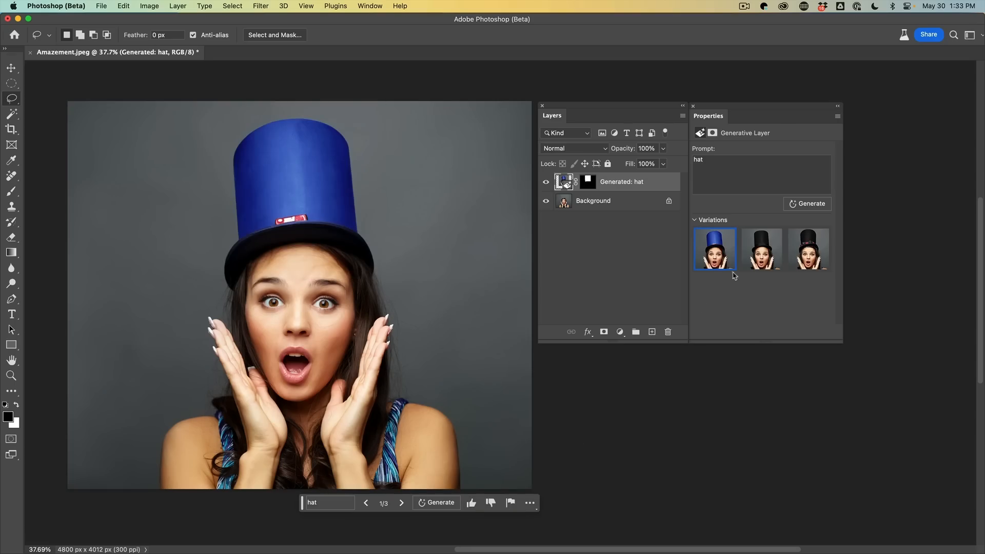
click(809, 248)
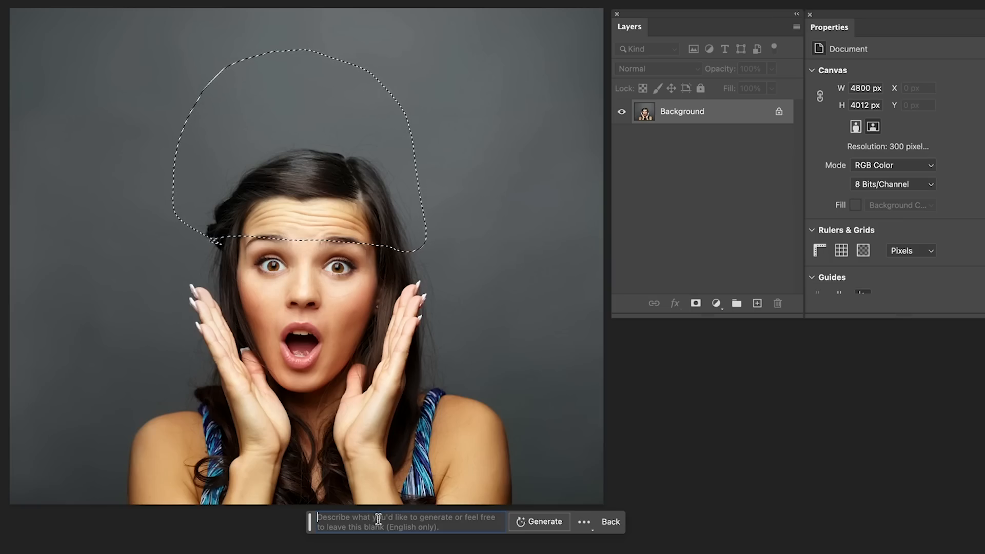
Step: Generate a 'pom pom hat' in the selection, then view the guidelines after results are removed
text(pom)
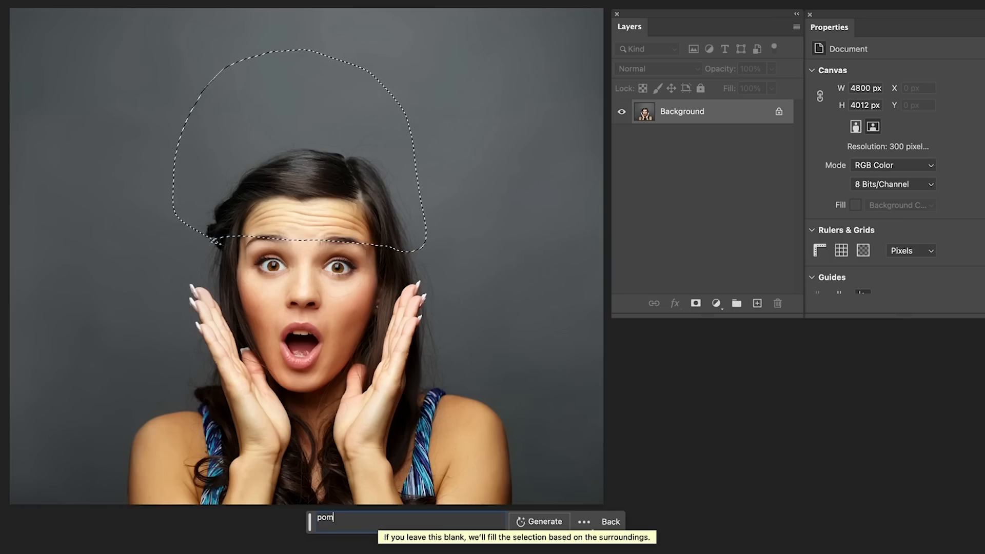
text(pom hat)
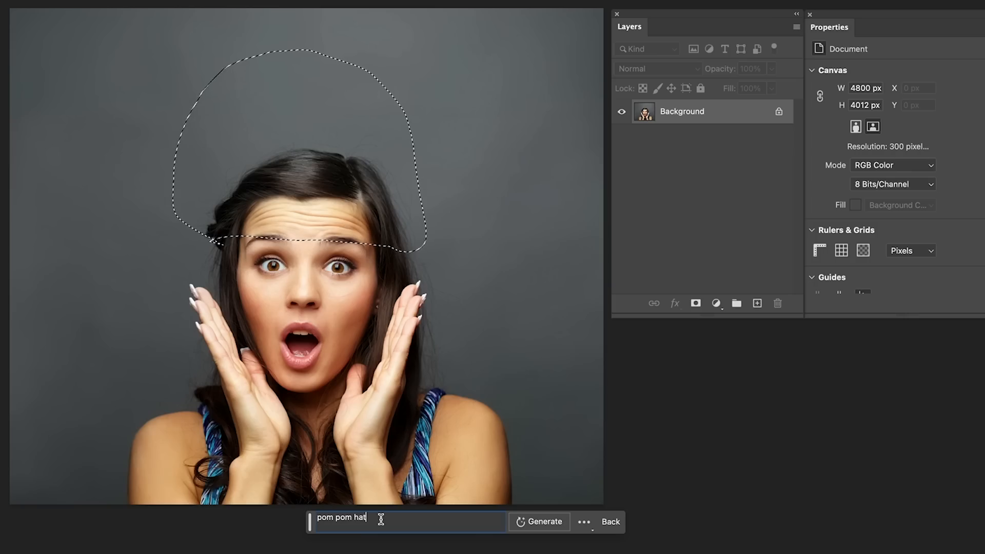
click(543, 521)
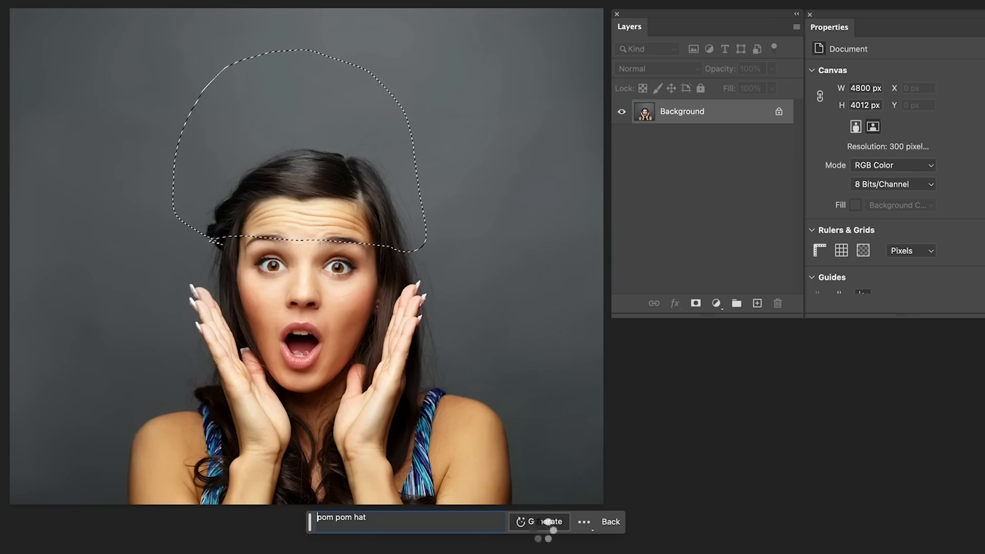
click(542, 522)
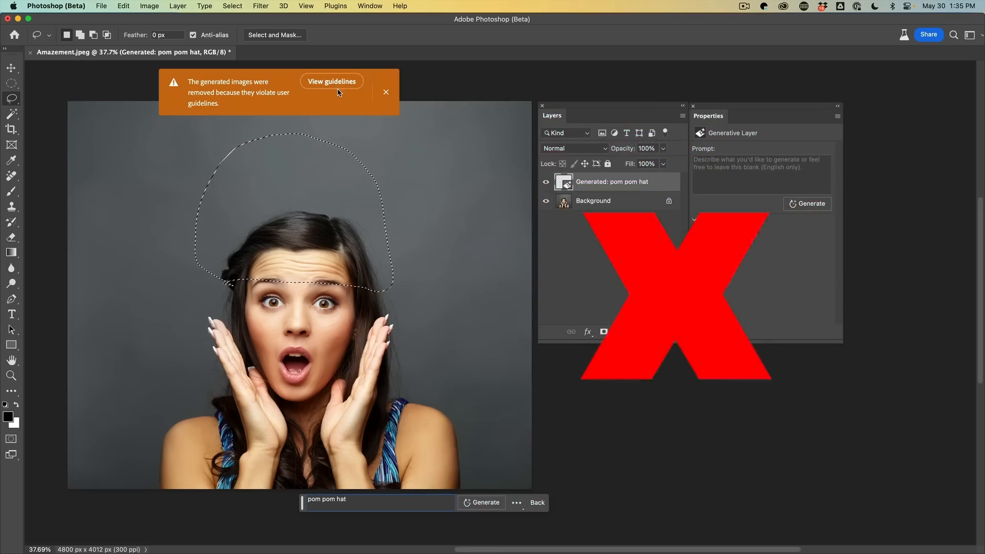
click(386, 91)
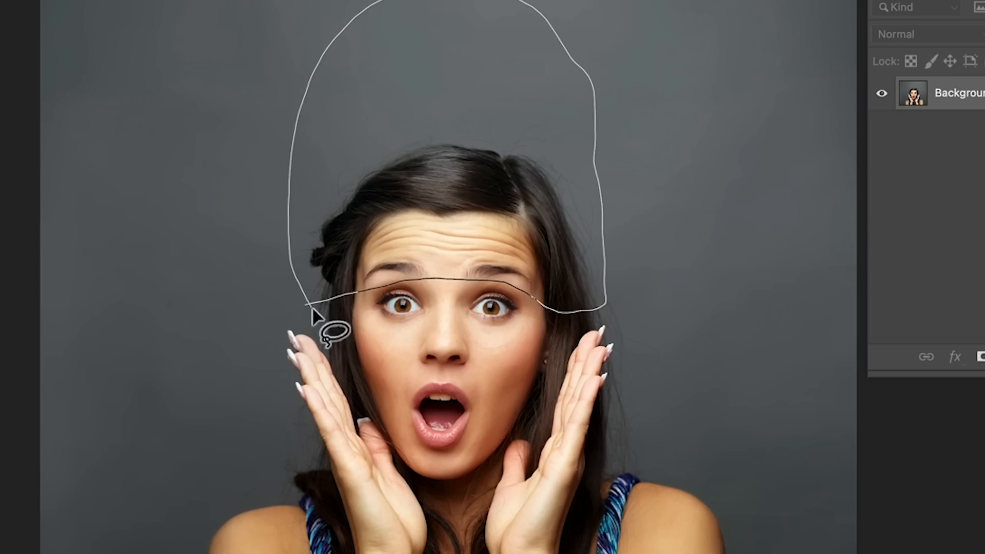
Step: Generate a 'woolen hat' in the outline above her head and select the first variation
click(309, 311)
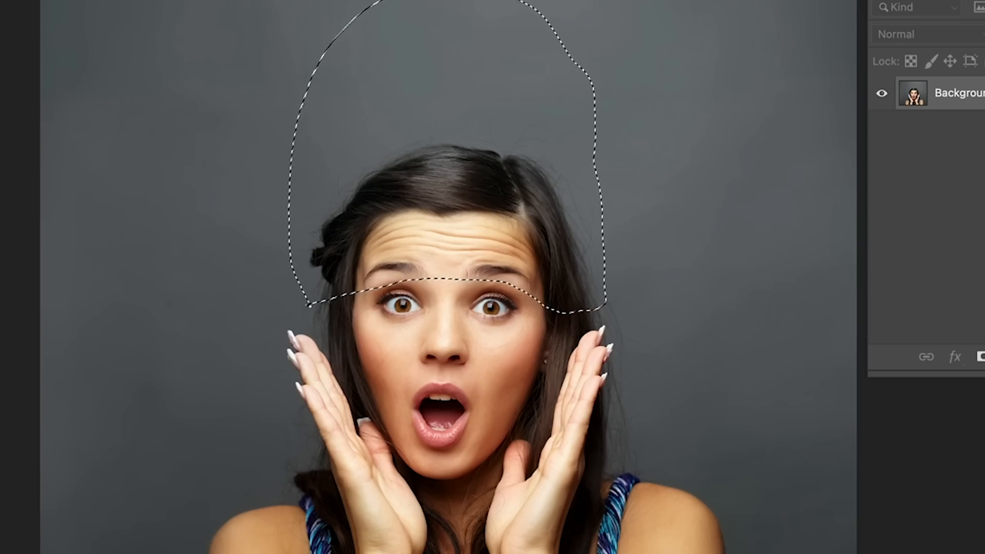
text(woolen ha)
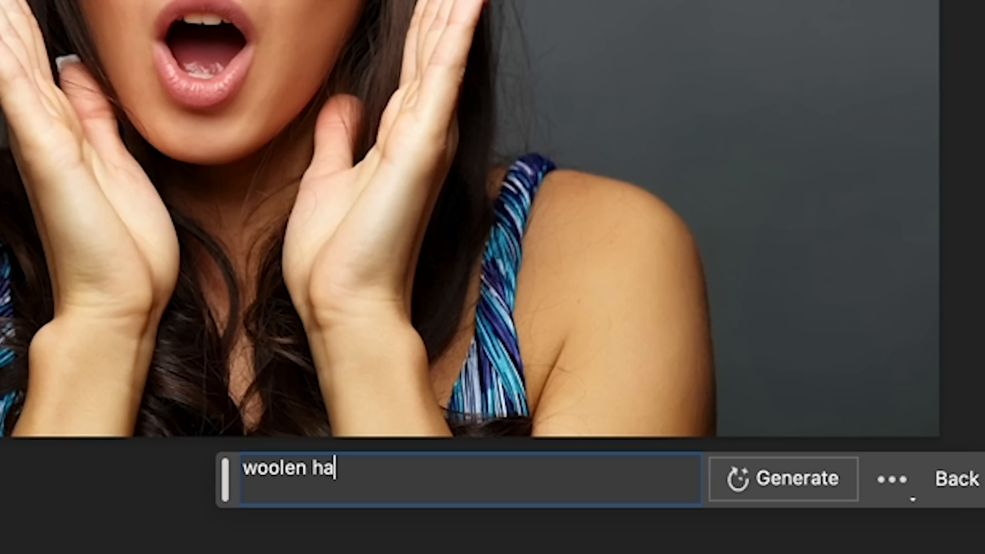
click(783, 480)
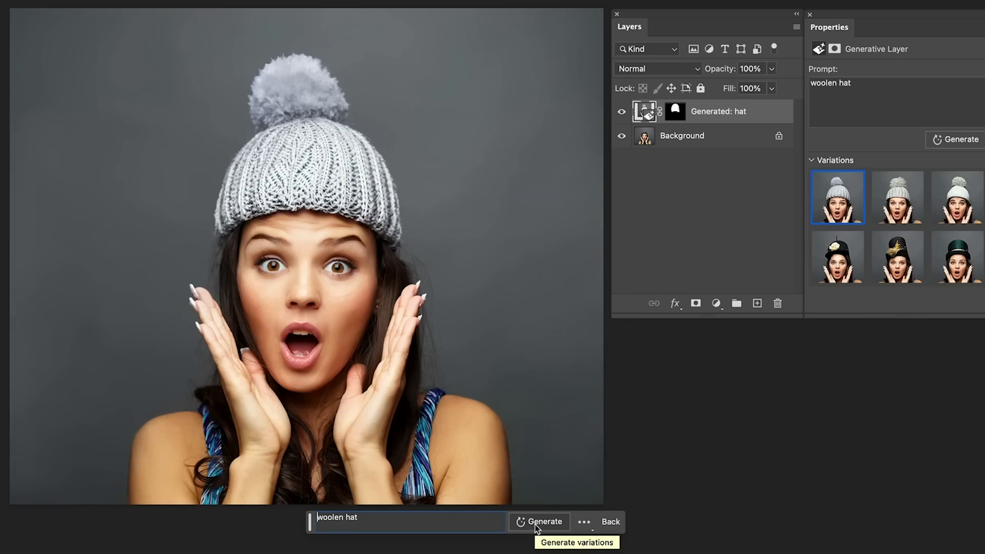
mouse_move(897, 197)
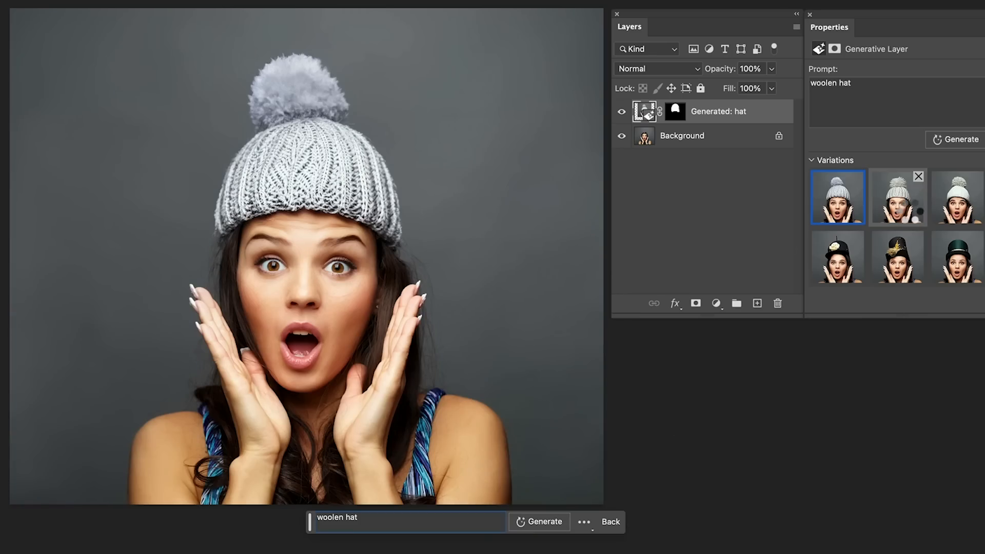
click(958, 197)
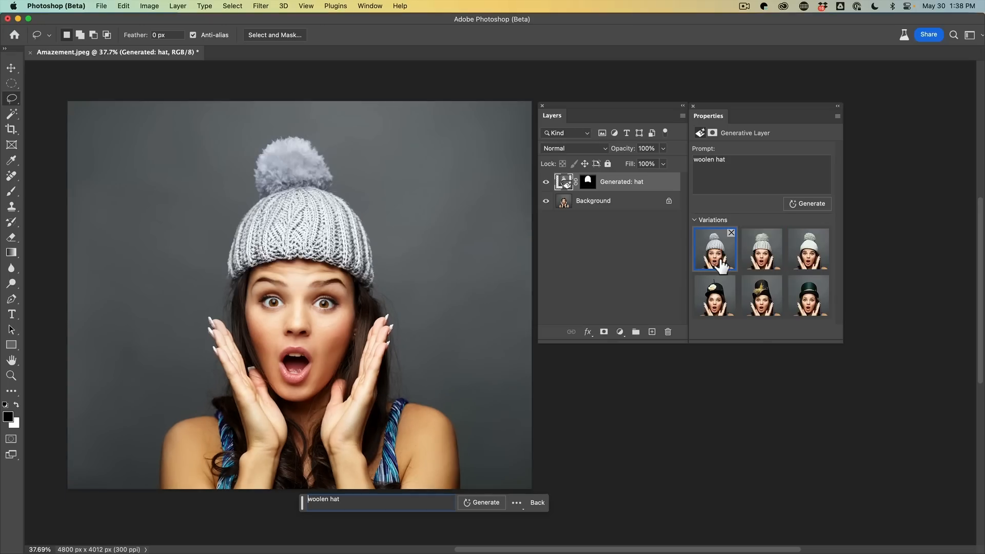
mouse_move(702, 181)
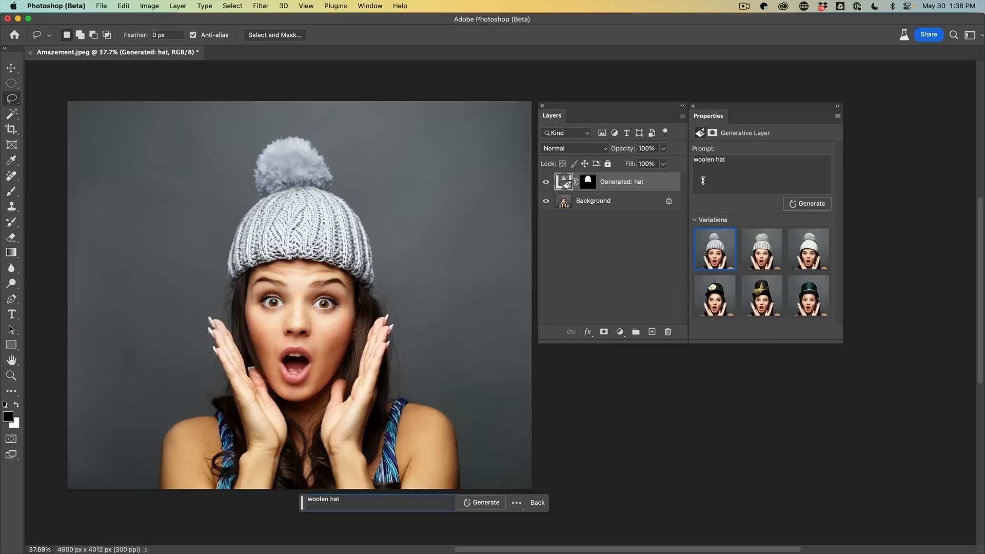
Step: Add 'blue' to the prompt, regenerate, and pick a blue woolen hat variation
text(blue)
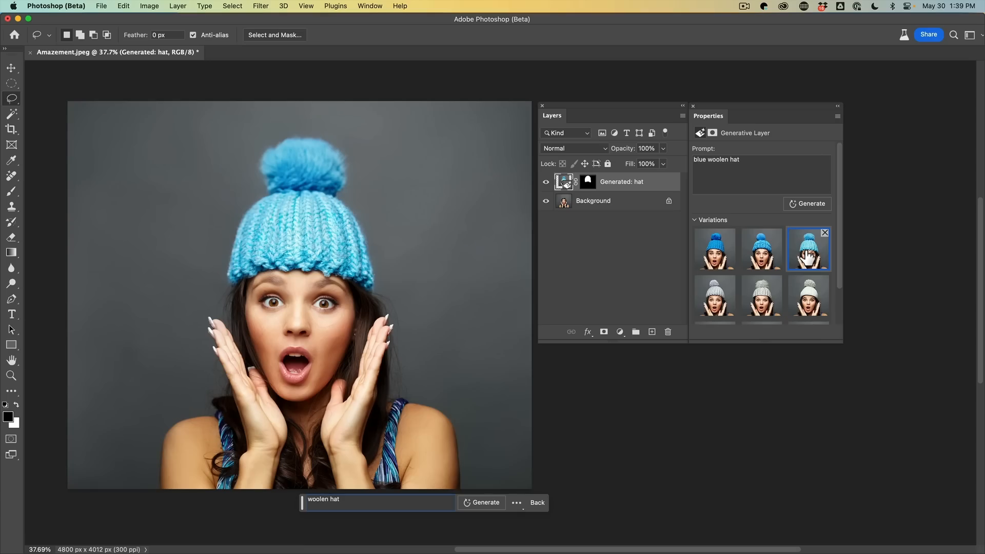
click(275, 52)
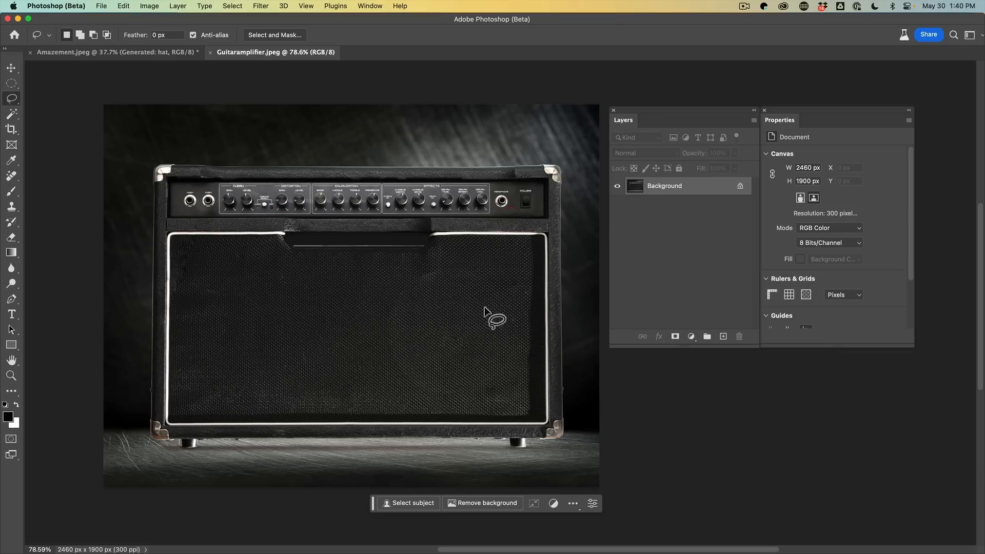
mouse_move(468, 164)
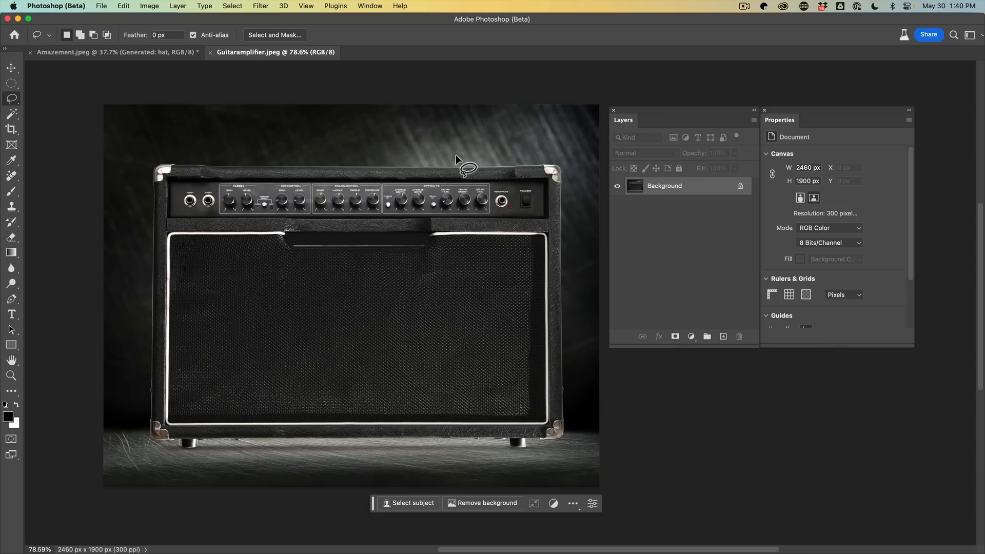
Step: Enlarge the canvas above the amplifier and generatively fill the empty top area with background
click(11, 129)
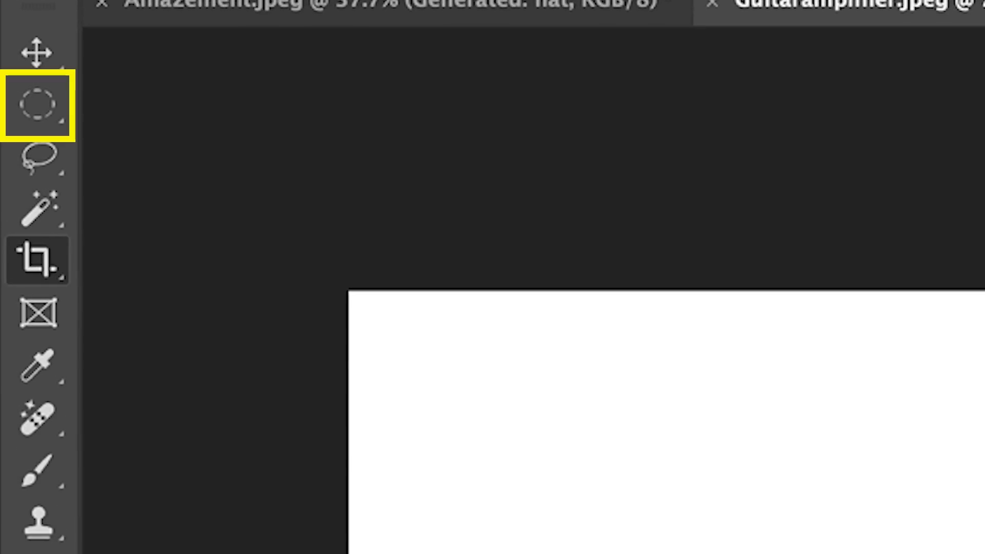
right_click(37, 105)
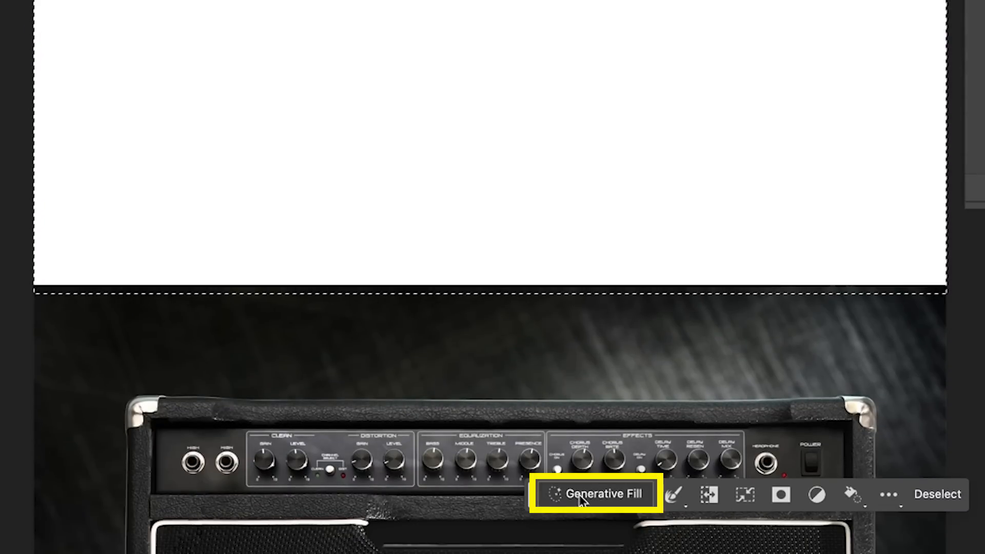
click(596, 494)
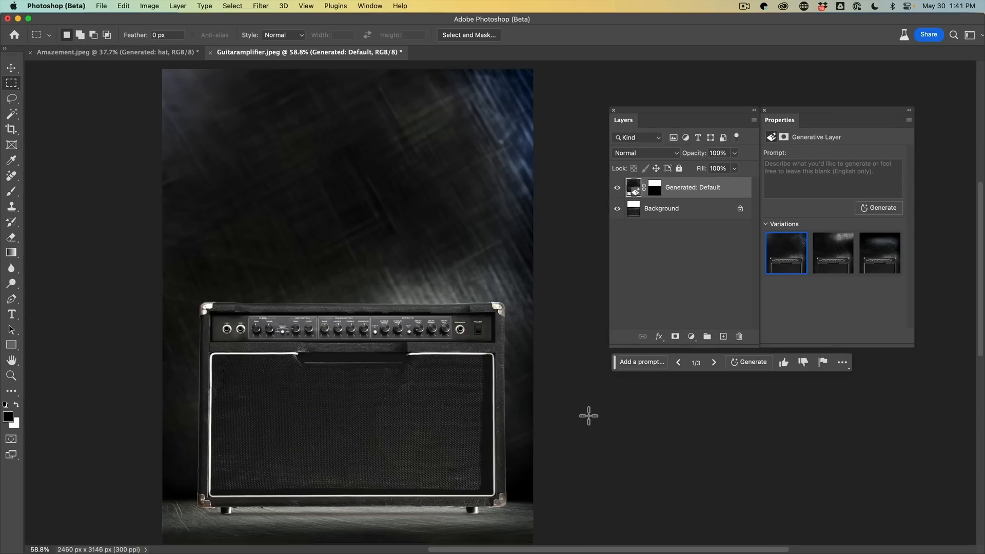
mouse_move(11, 98)
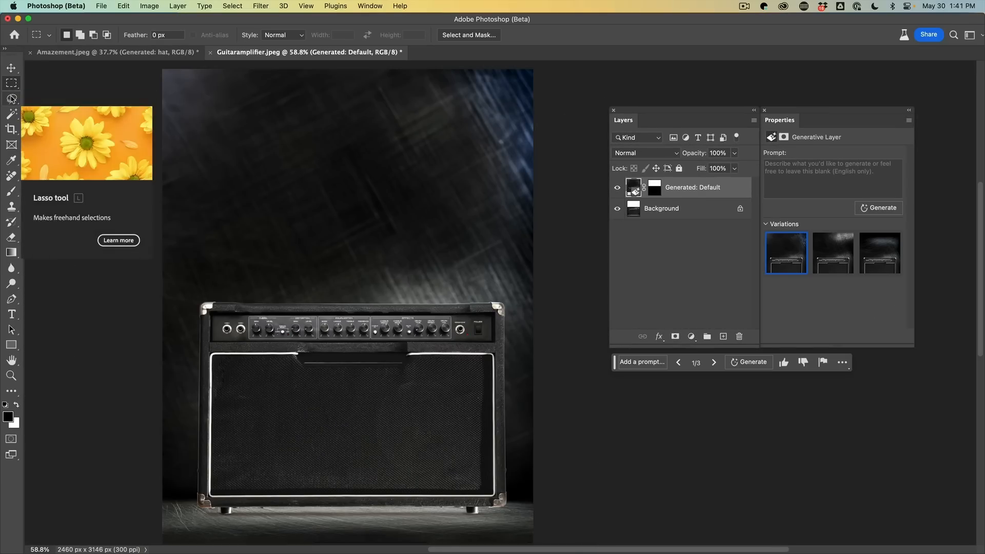
Step: Generate a 'cat' in a lasso area drawn above the amplifier
click(11, 100)
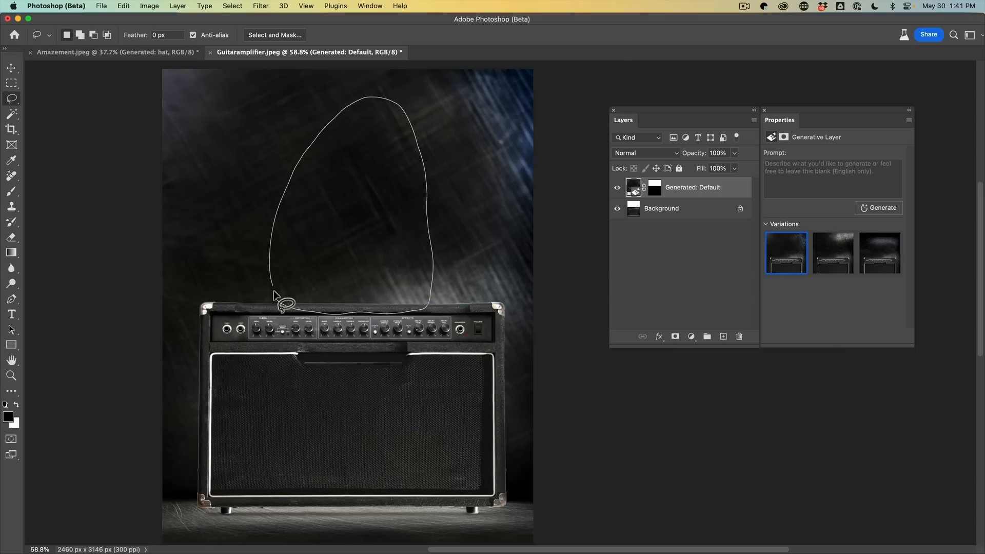
click(279, 302)
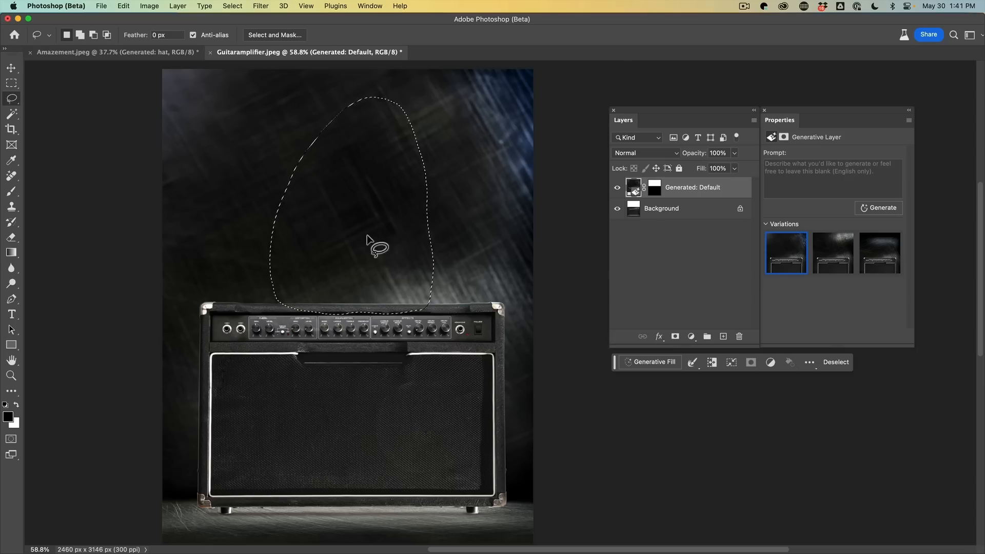
mouse_move(587, 387)
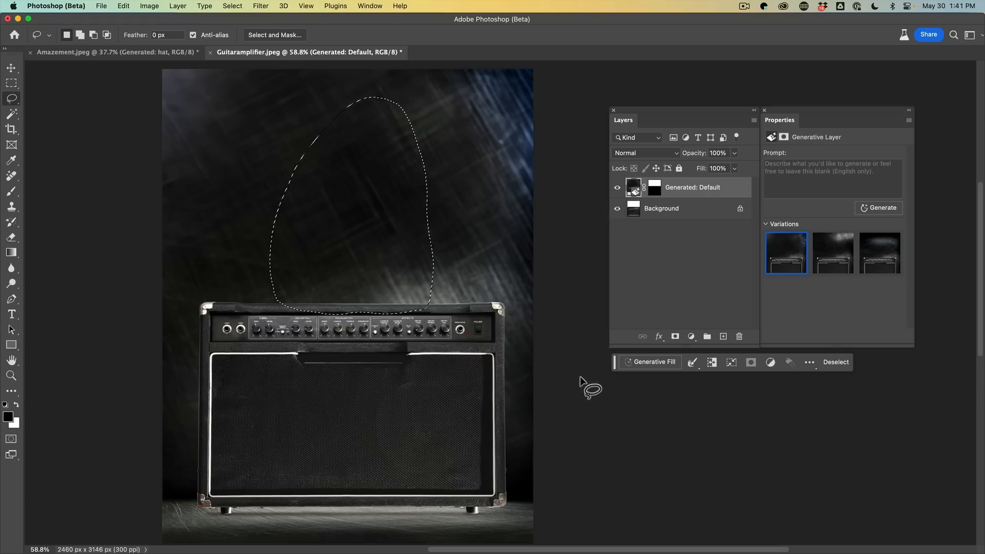
click(652, 362)
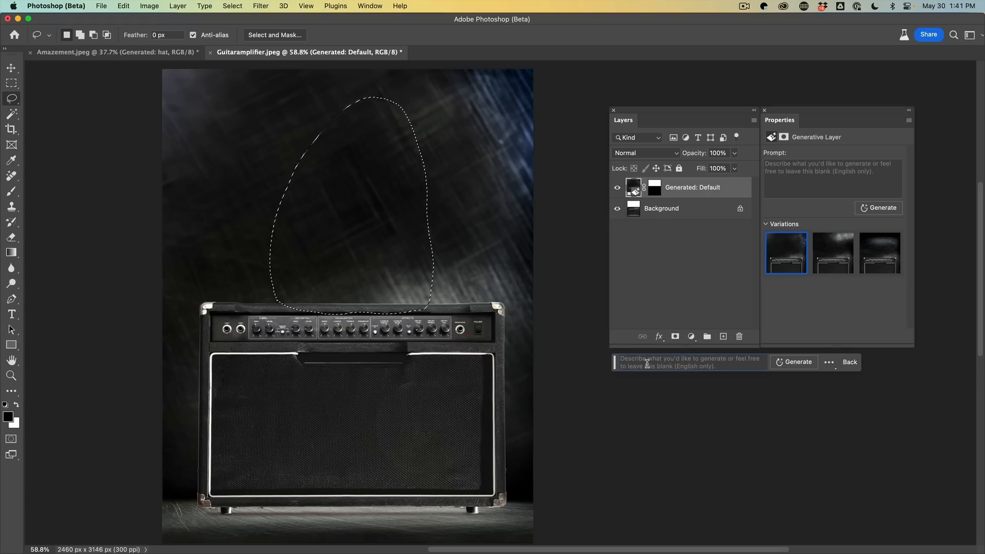
text(cat)
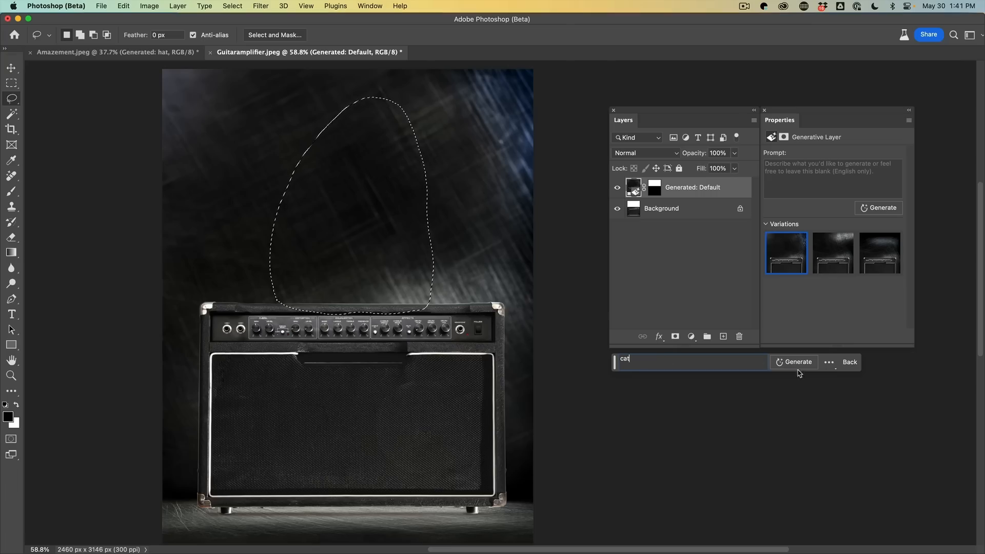
click(794, 362)
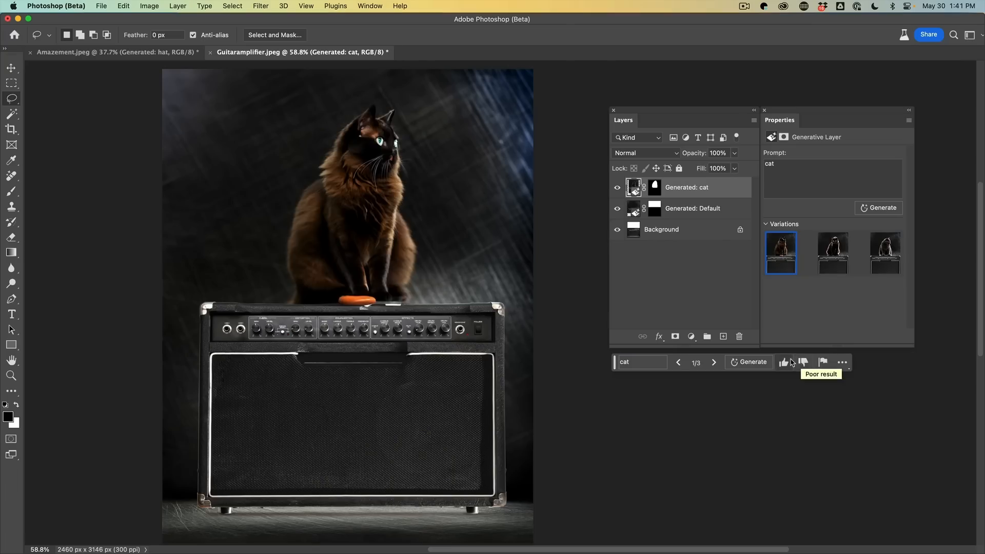
Step: Browse the three cat variations in turn
click(832, 254)
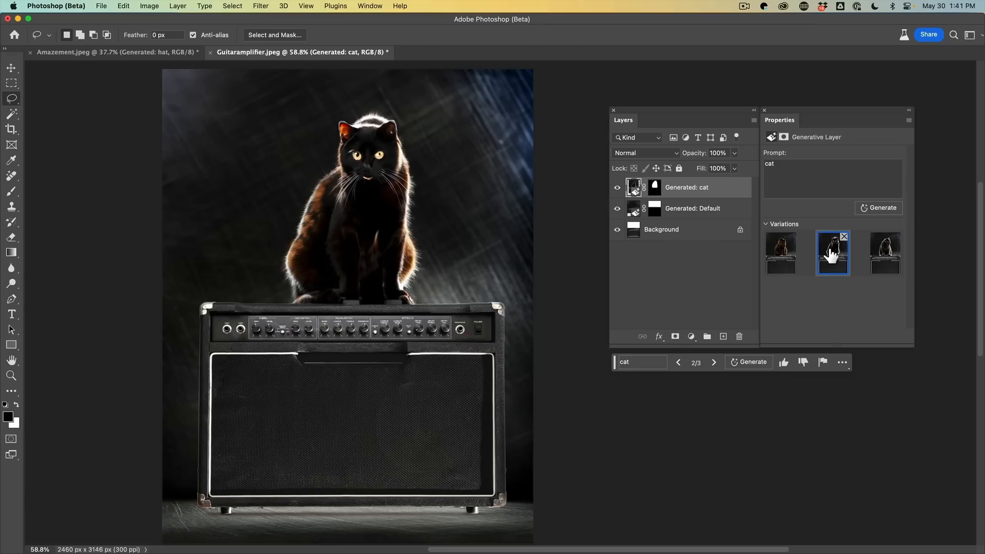
click(885, 254)
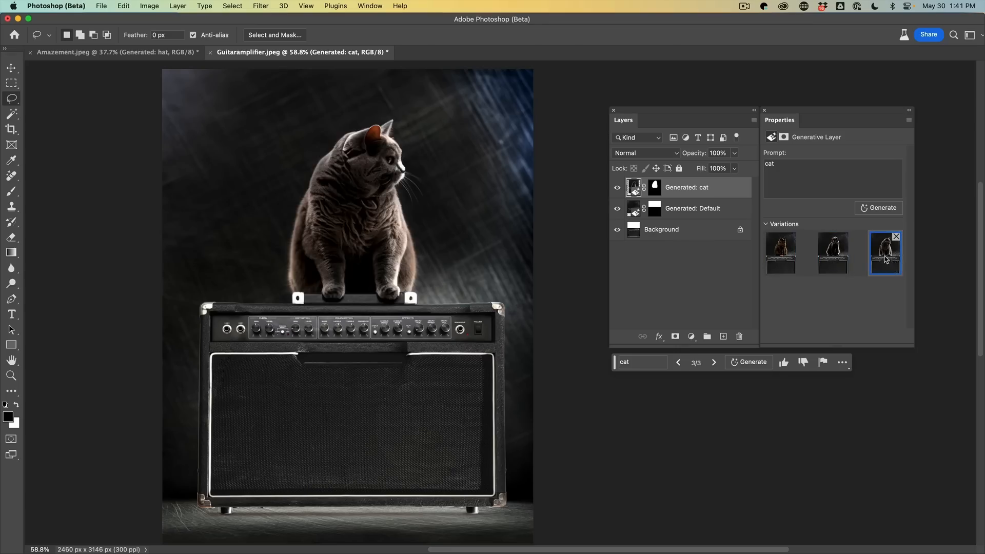
click(780, 253)
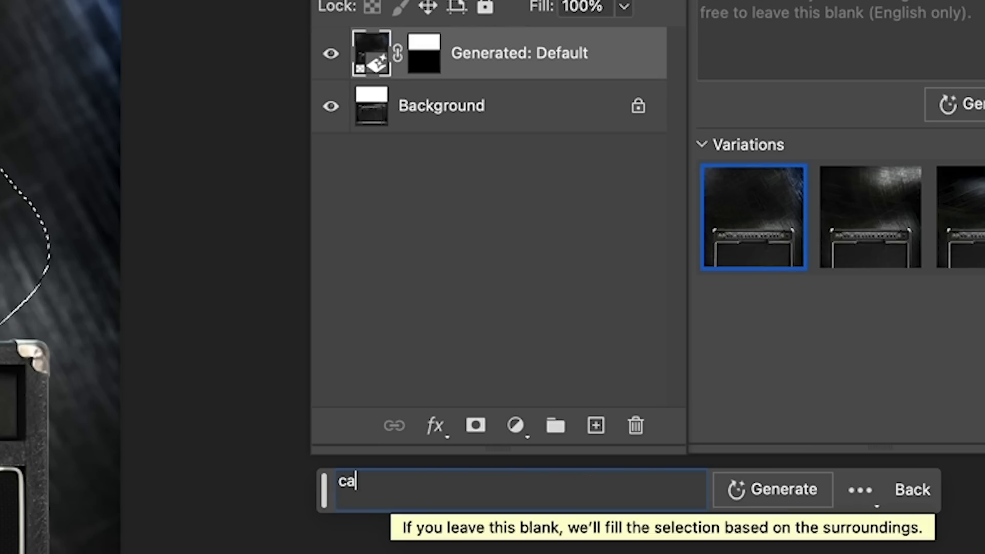
Step: Generate a new 'cat' across the amp top and choose the long-haired tabby variation
text(t)
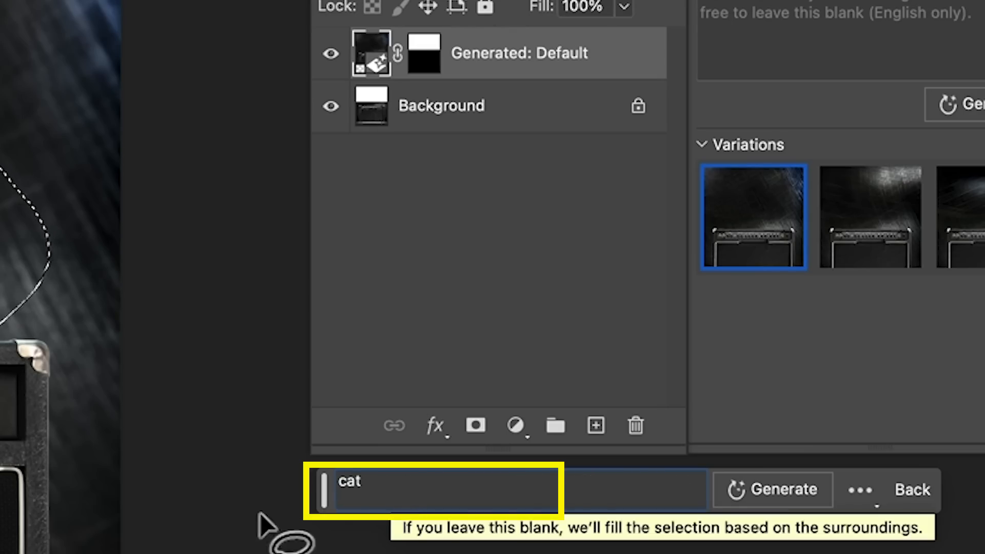
click(772, 489)
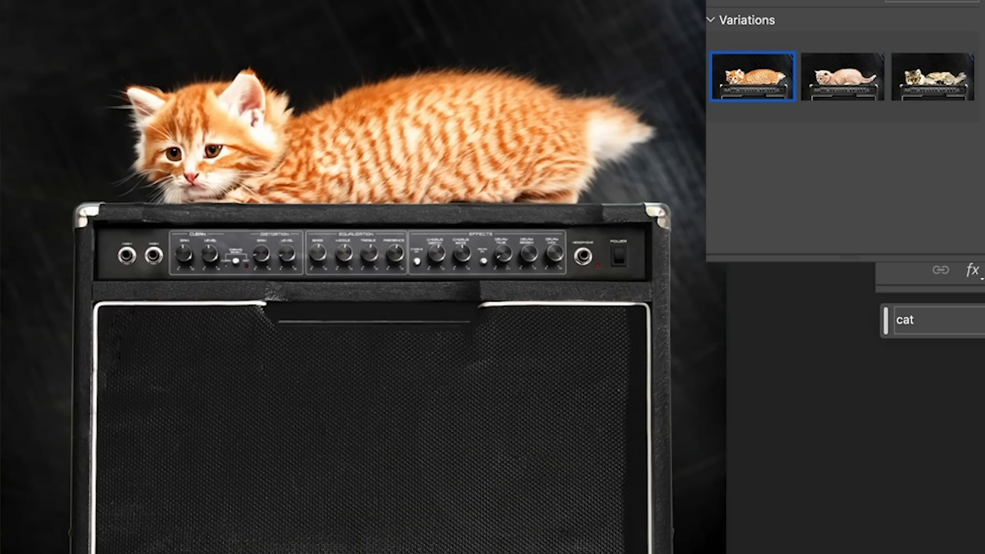
click(840, 77)
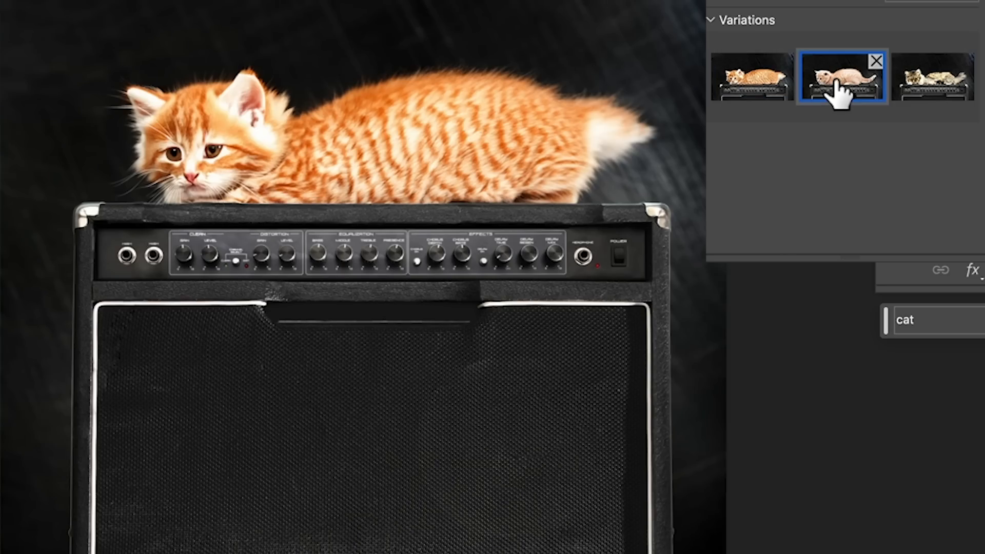
click(932, 79)
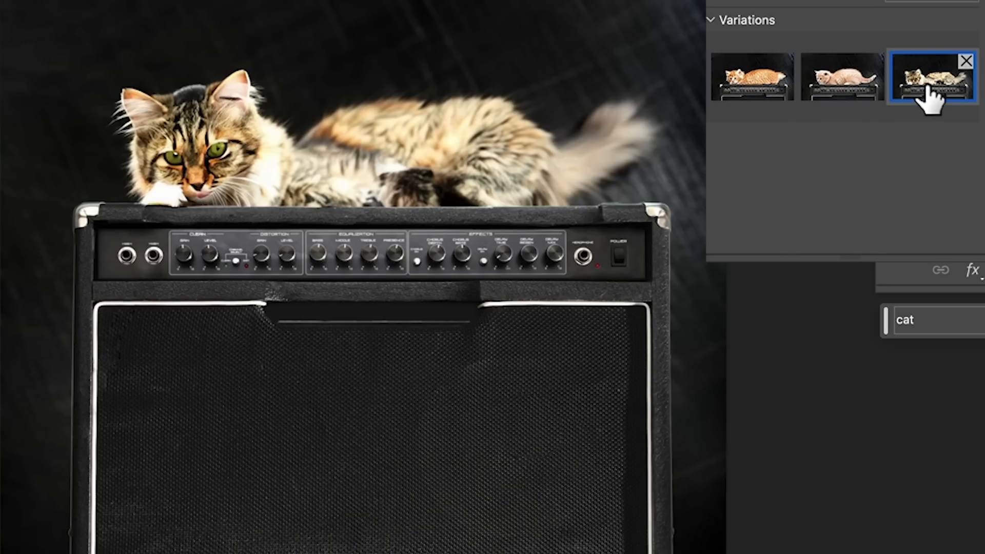